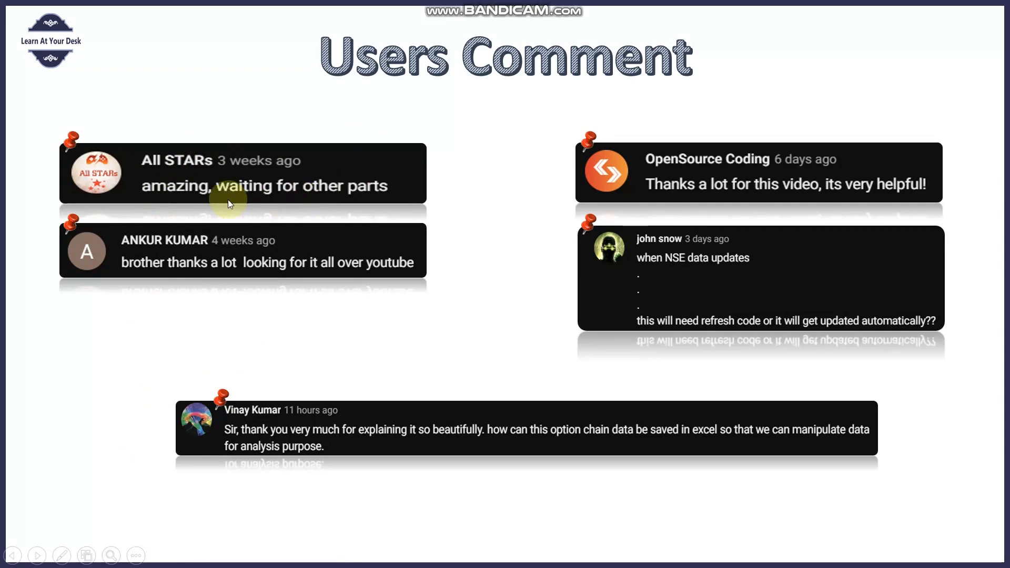
mouse_move(349, 198)
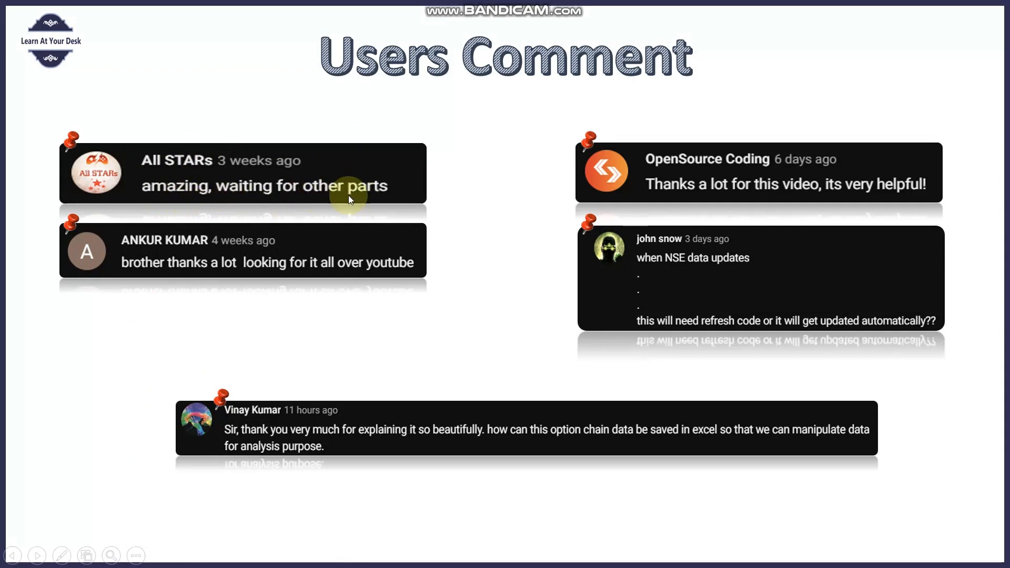
mouse_move(271, 199)
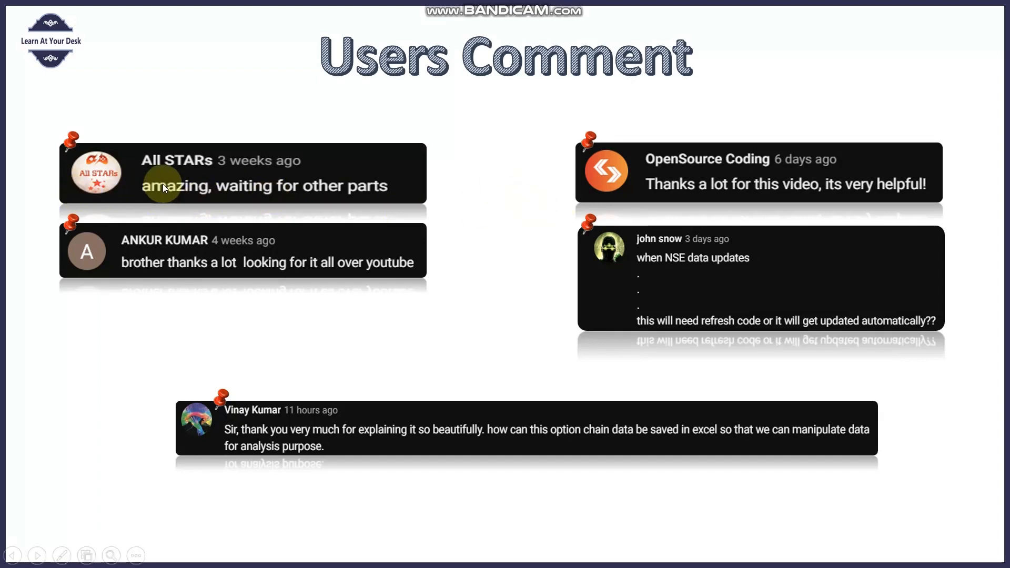
- Run python layd_OC_NSE_Part3.py -i 17 so the NIFTY option chain prints in the console
double_click(173, 186)
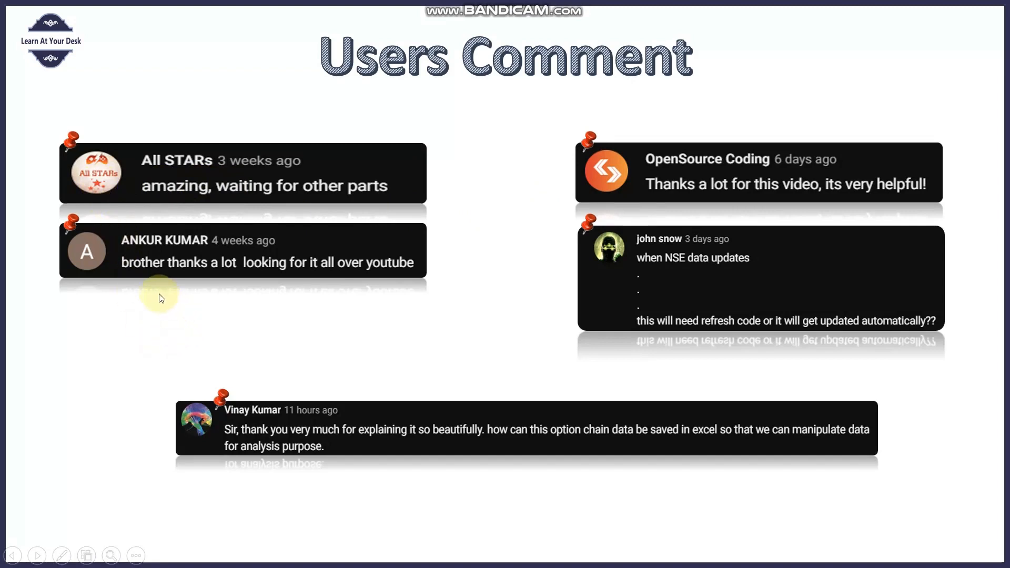
mouse_move(190, 318)
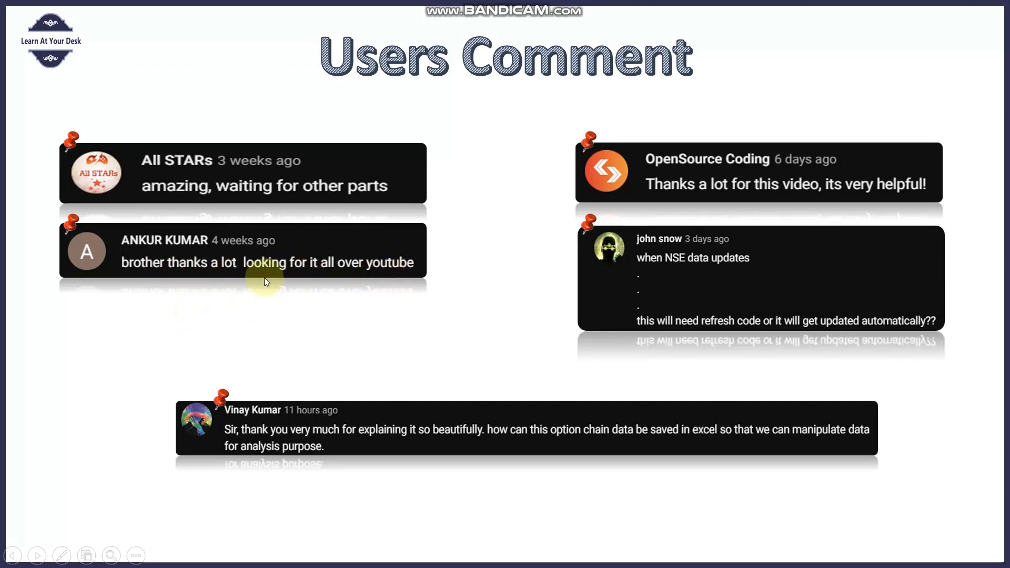
mouse_move(239, 282)
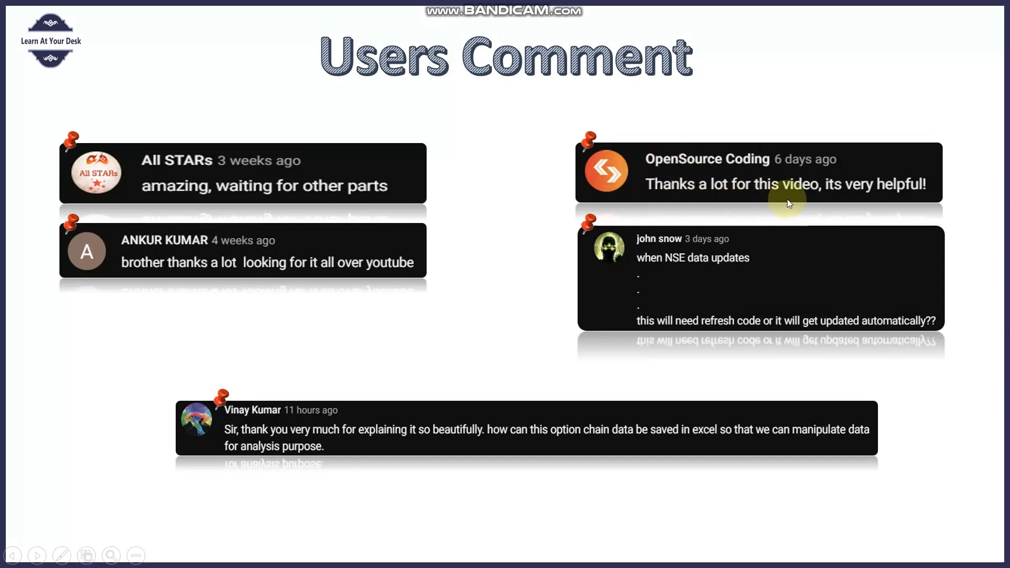
mouse_move(676, 195)
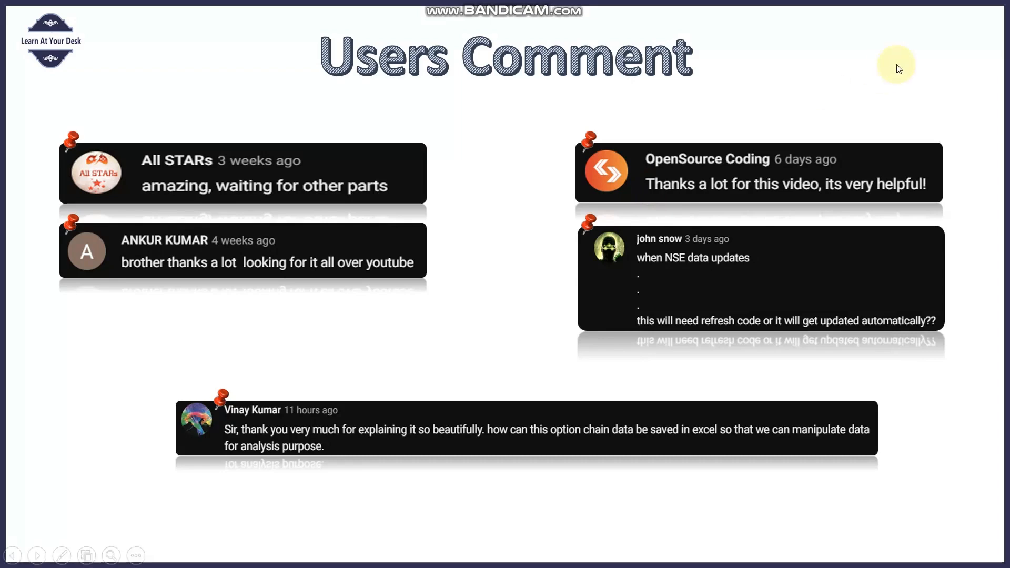
mouse_move(727, 314)
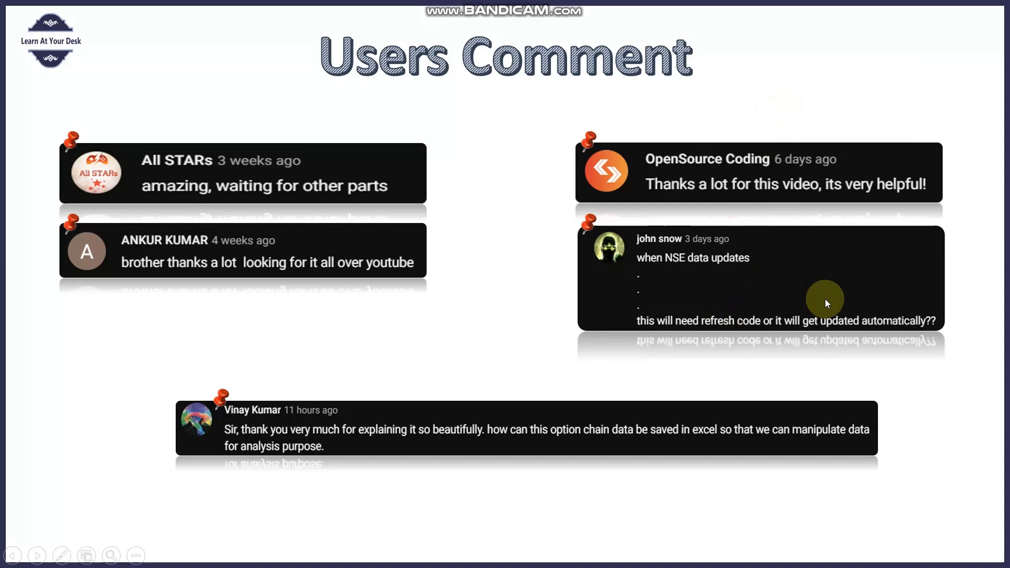
mouse_move(657, 280)
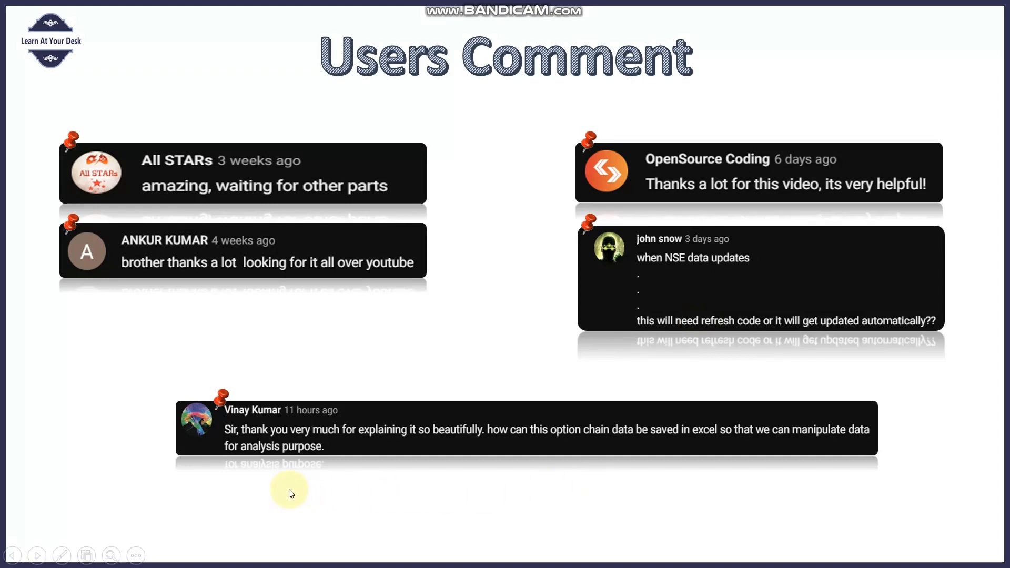
mouse_move(299, 475)
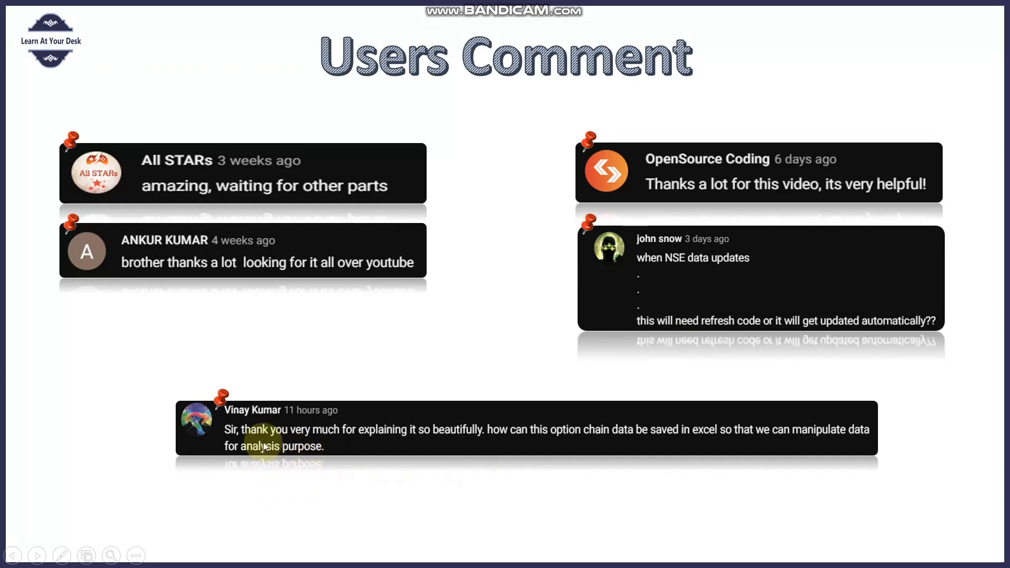
mouse_move(460, 440)
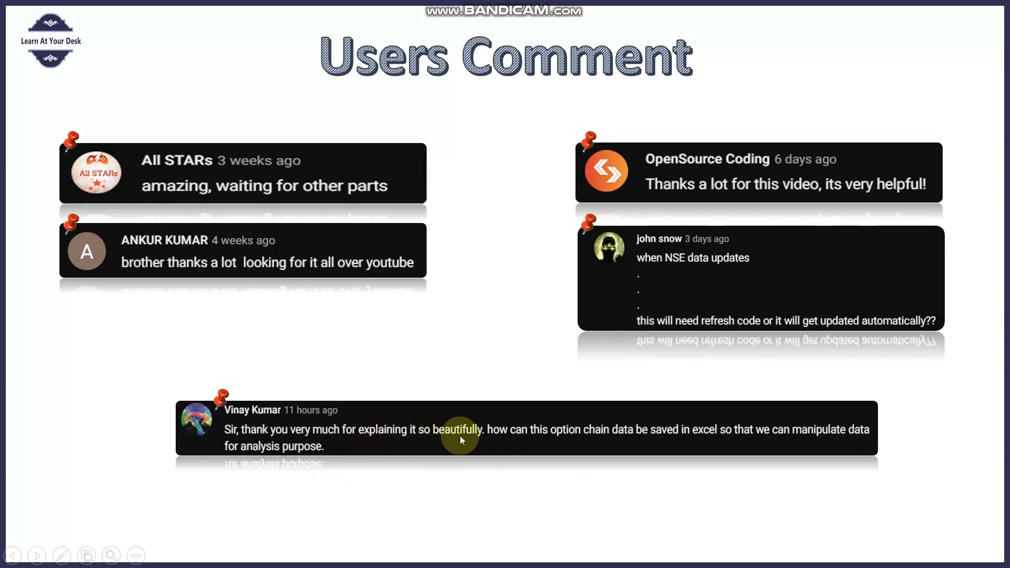
mouse_move(411, 441)
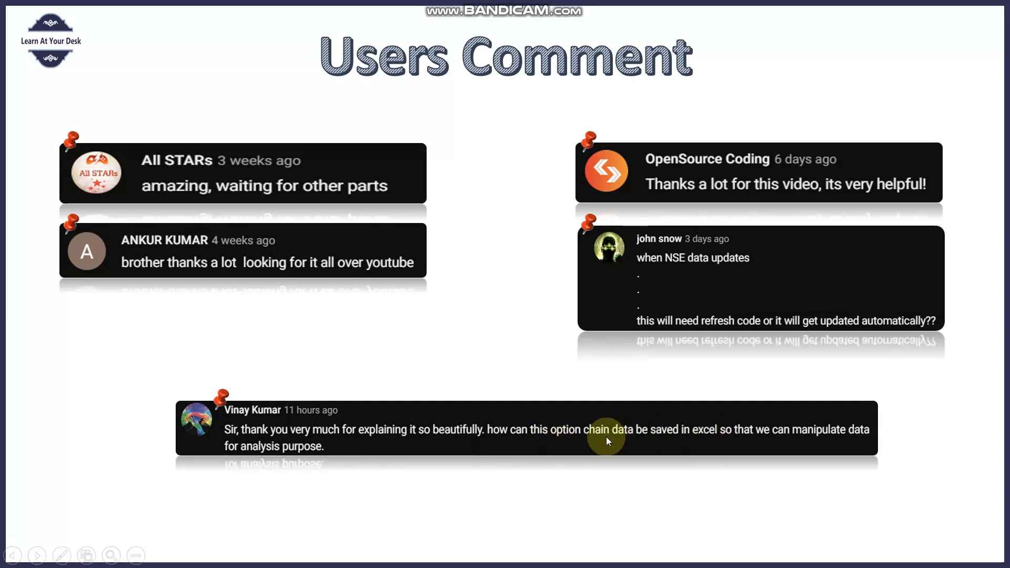
mouse_move(780, 435)
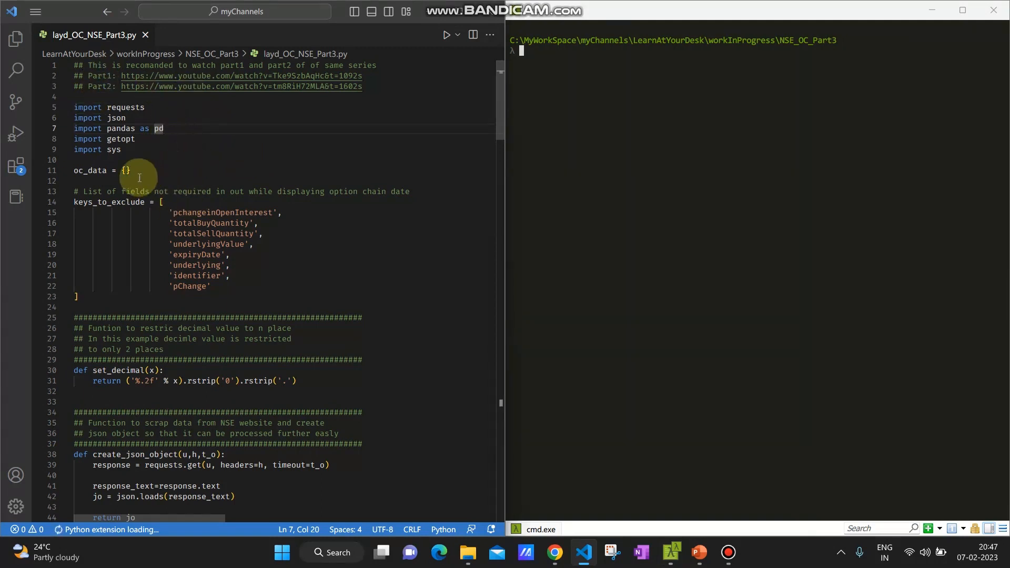
mouse_move(236, 290)
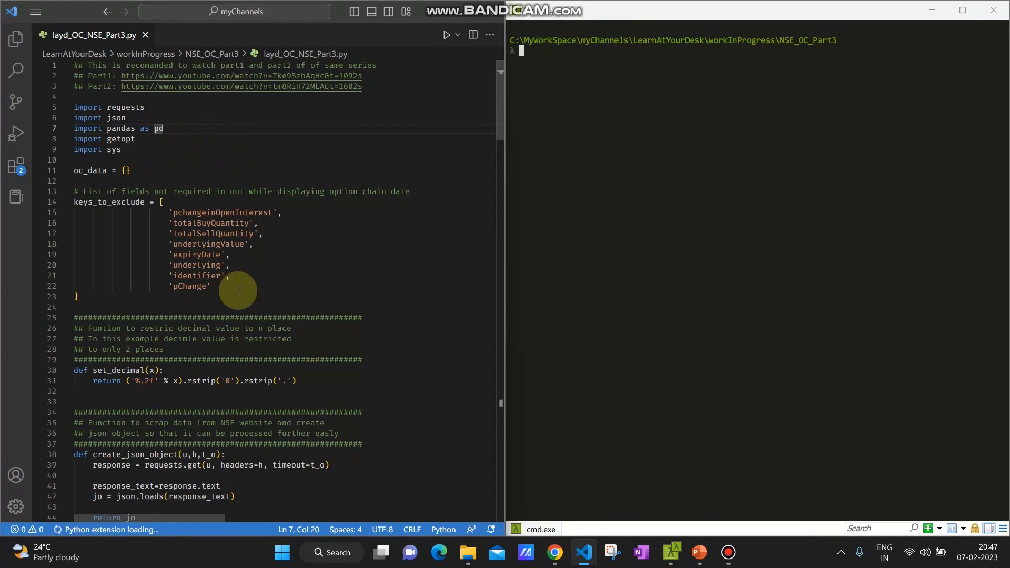
mouse_move(576, 124)
type("python layd_OC_NSE_Part3.py -i 17")
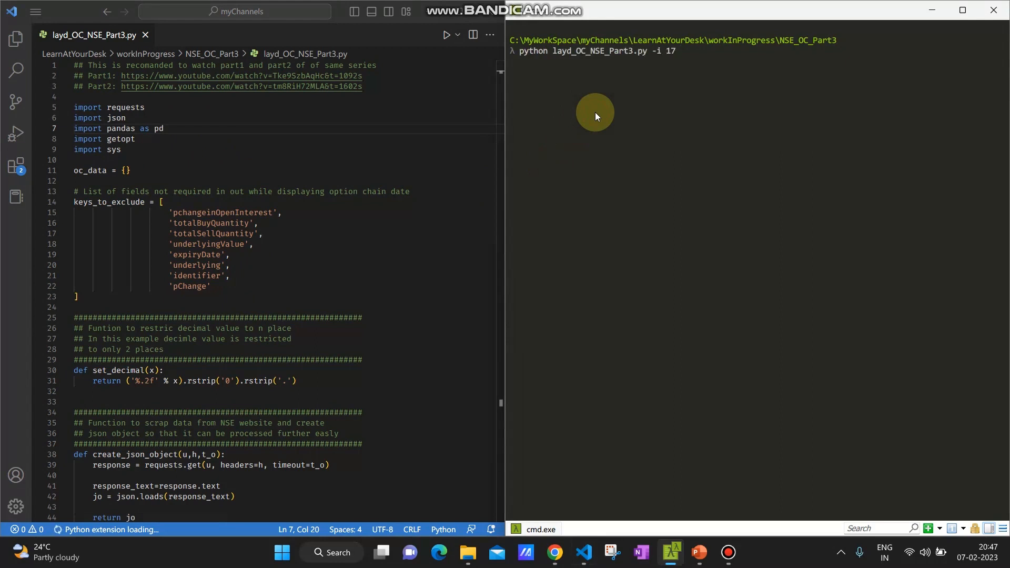
key("enter")
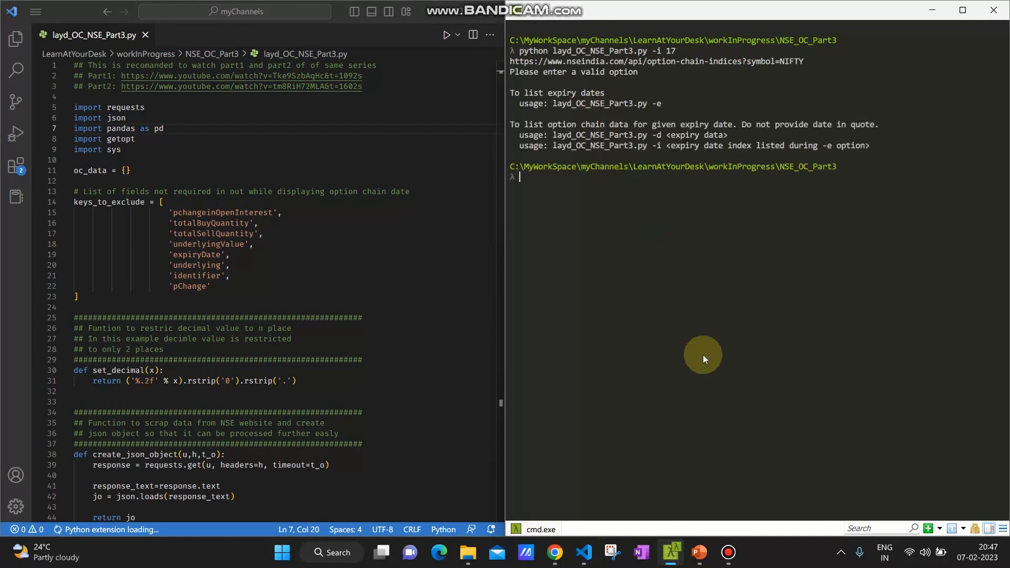
mouse_move(331, 241)
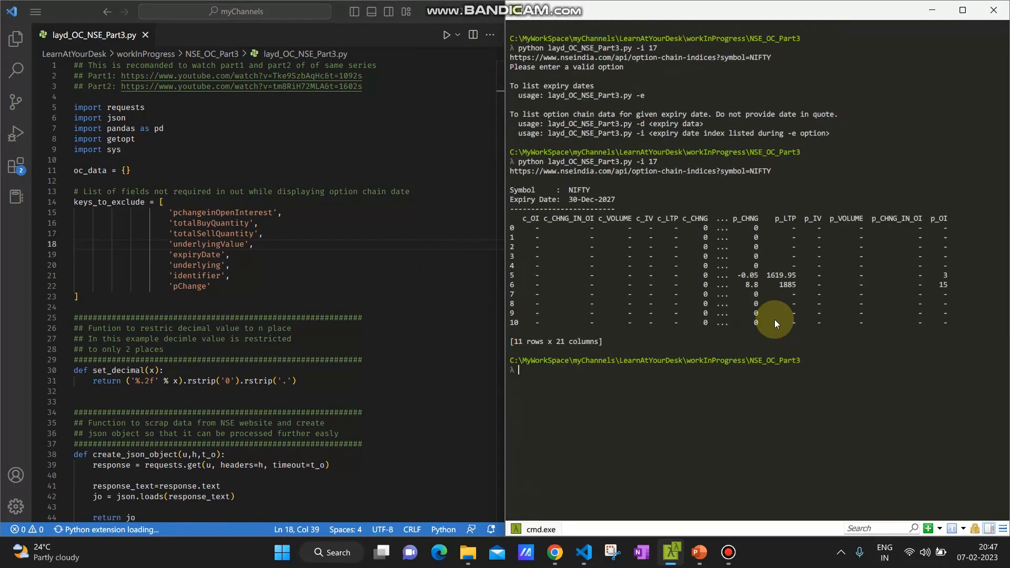
mouse_move(929, 217)
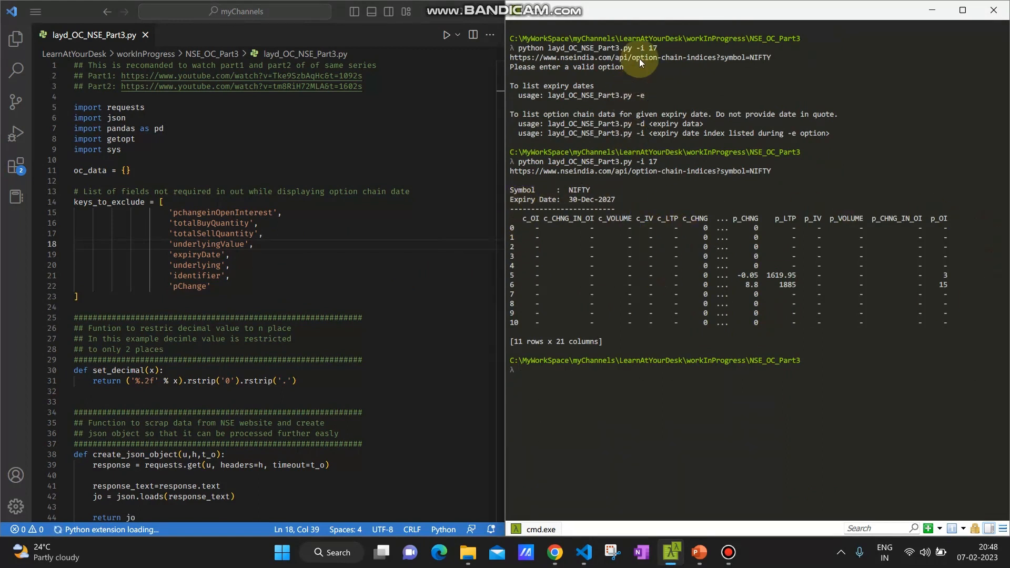
mouse_move(653, 53)
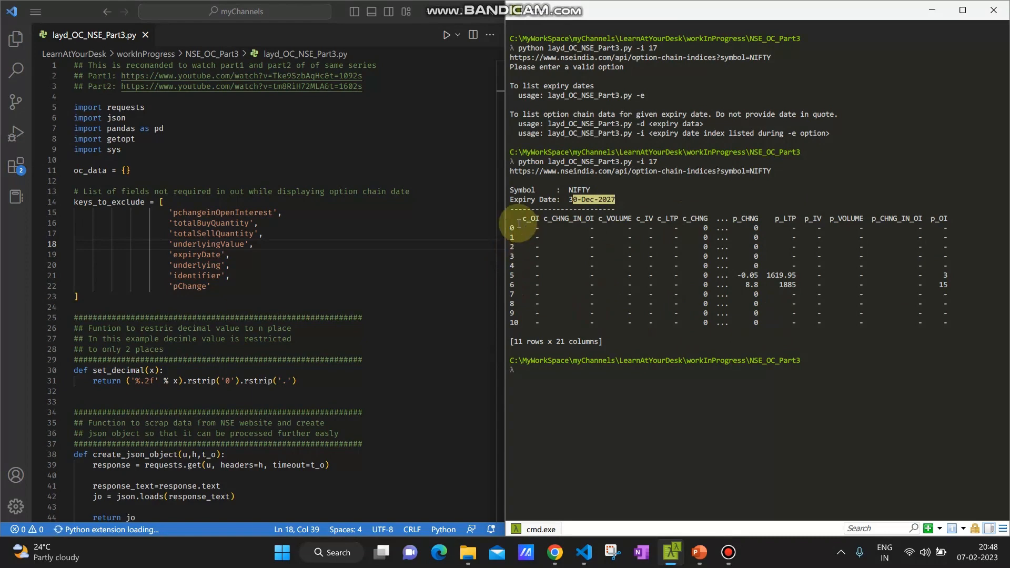
mouse_move(709, 353)
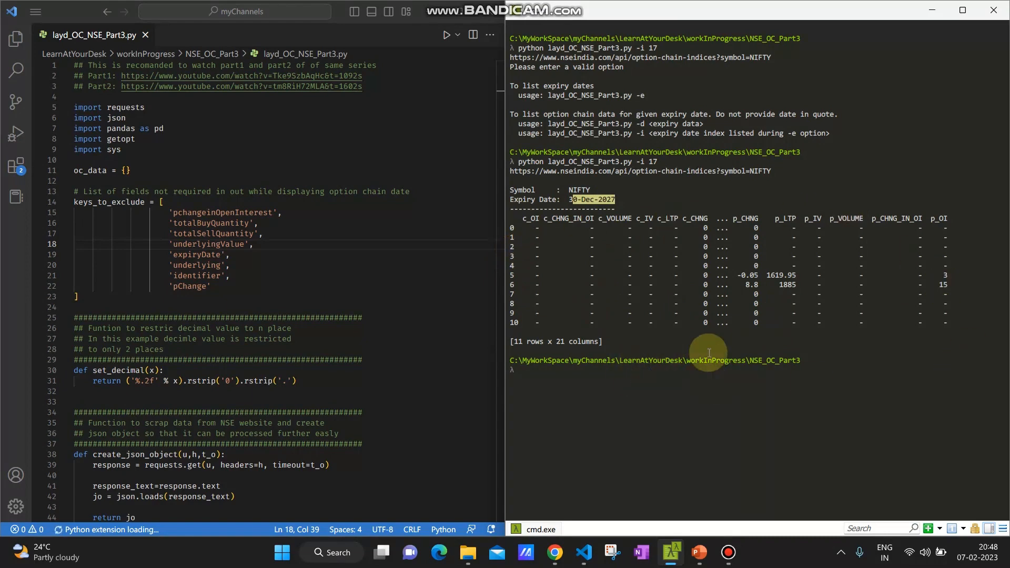
- Add df.to_csv('oc_data.csv') after print(df) on line 202 of the script
scroll("down", 3)
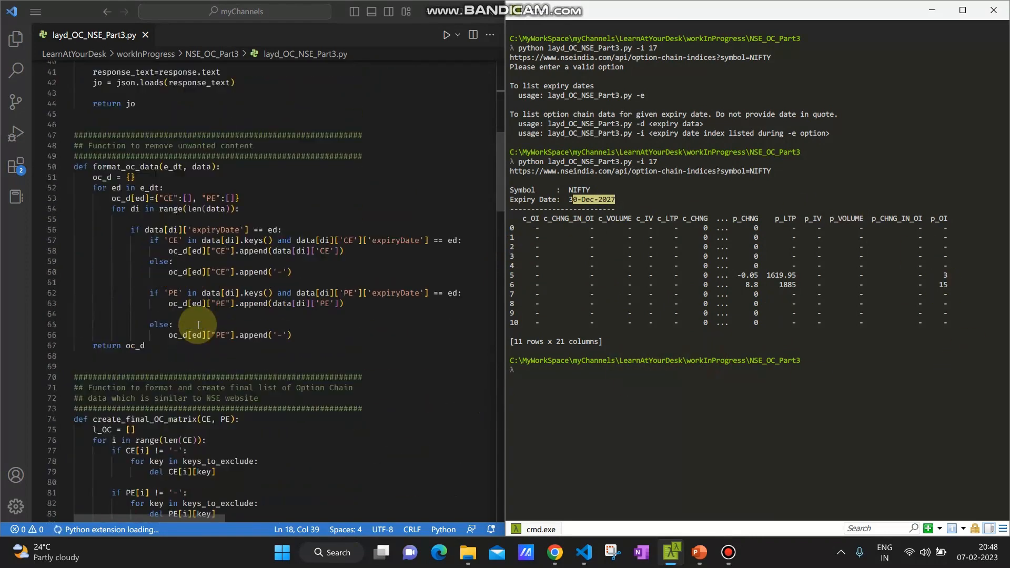
scroll("down", 3)
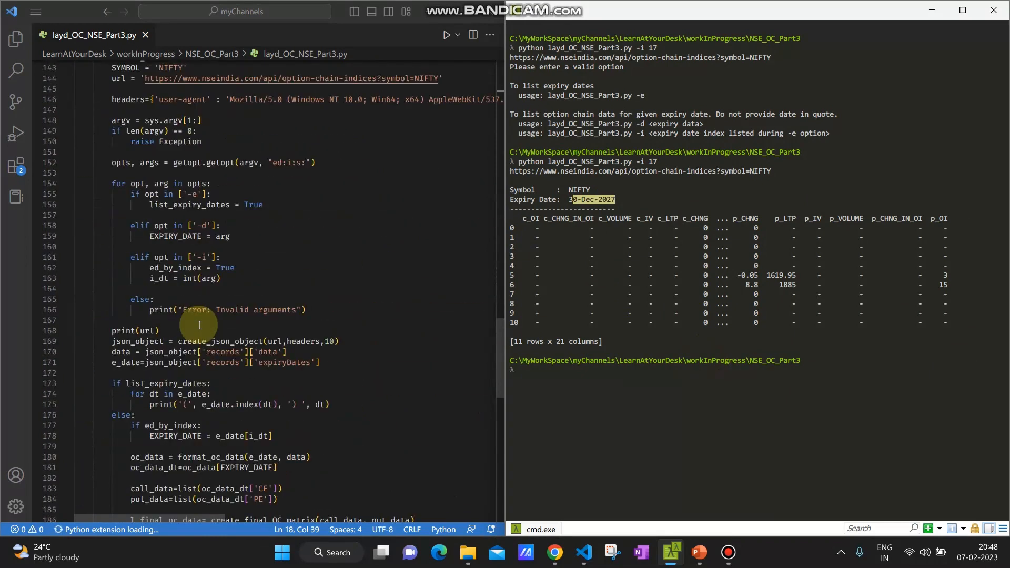
scroll("down", 3)
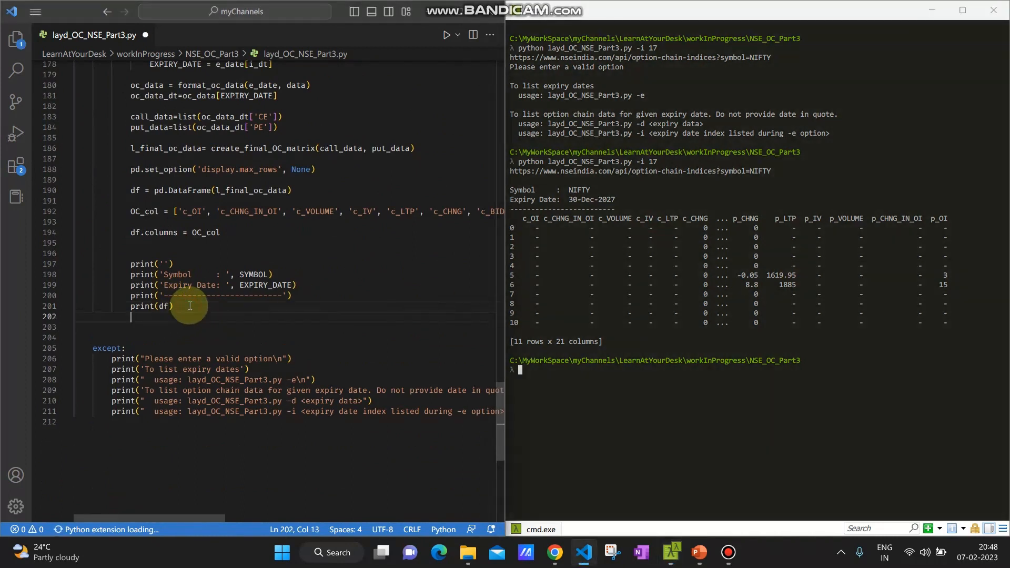
type("df.")
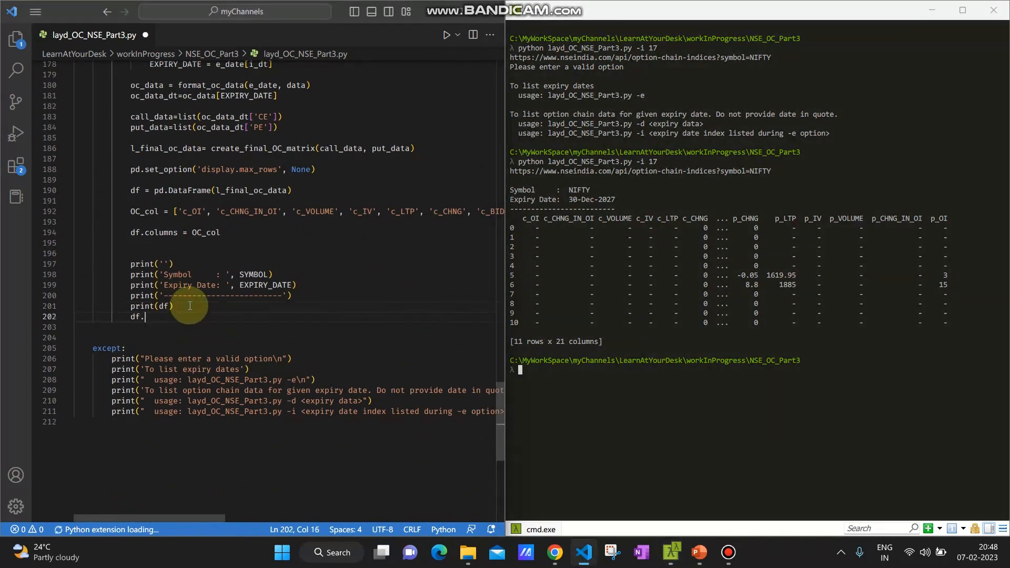
type("to_cs")
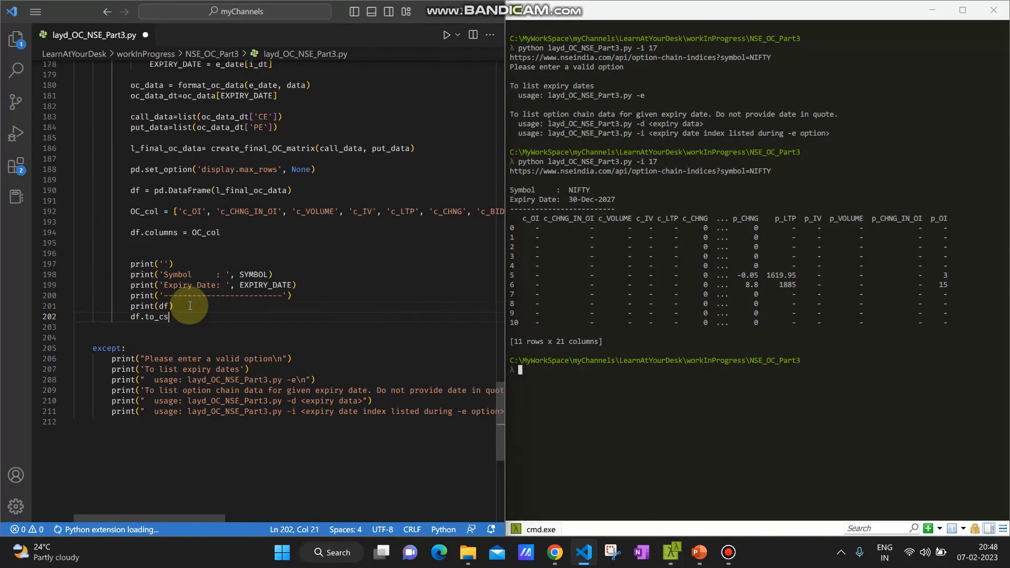
type("v('')")
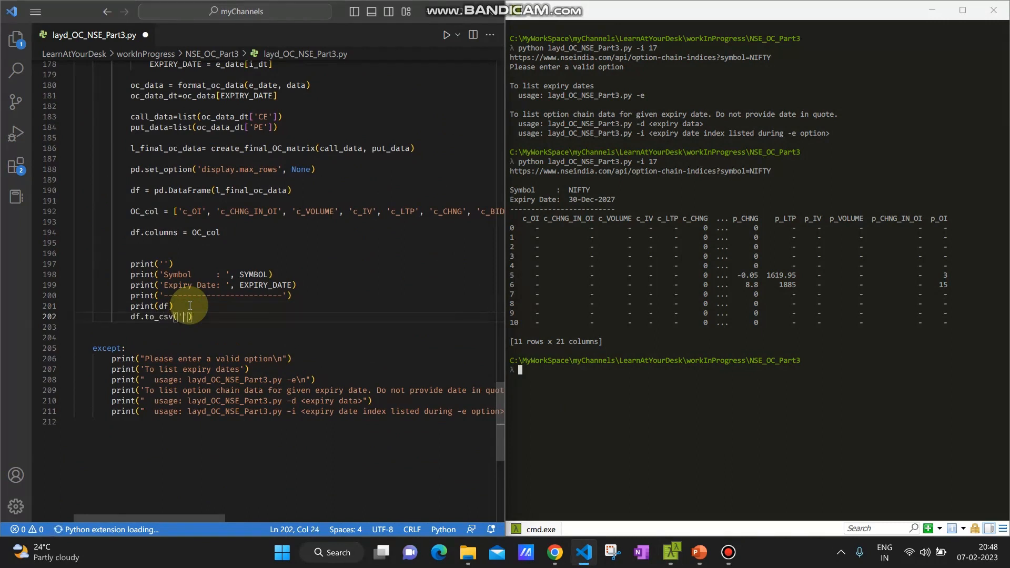
type("oc_dat")
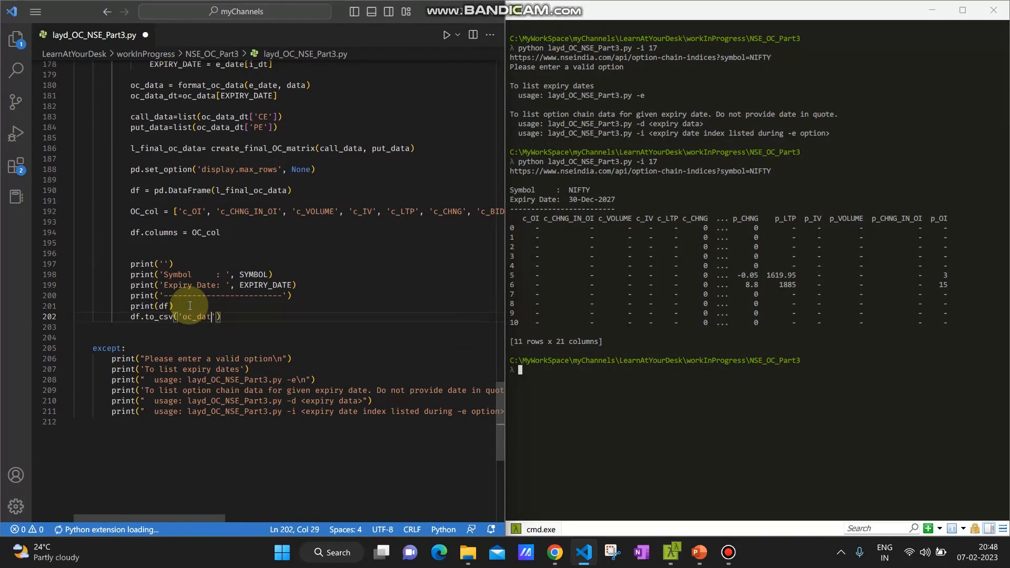
type("a.csv")
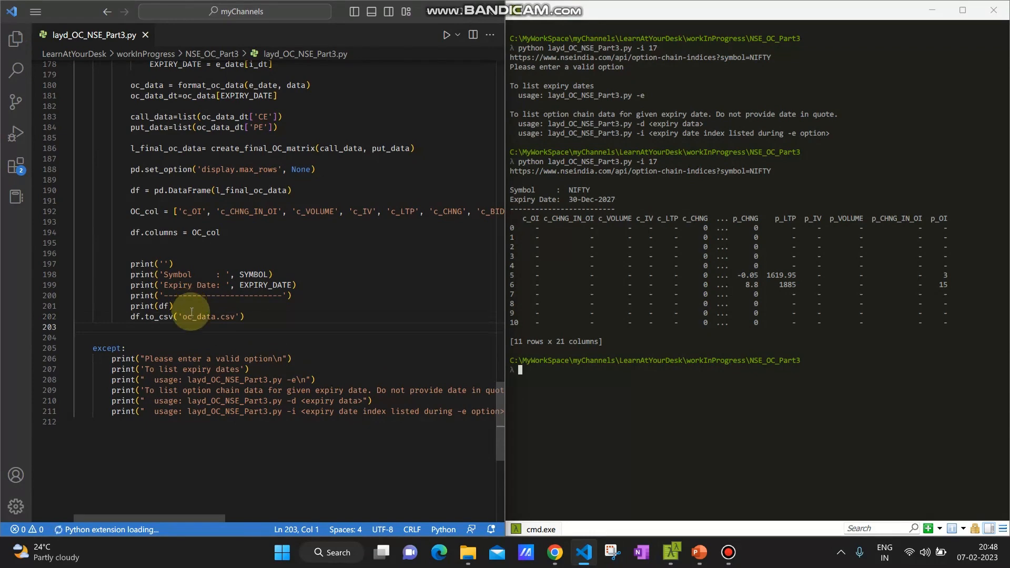
type("ls")
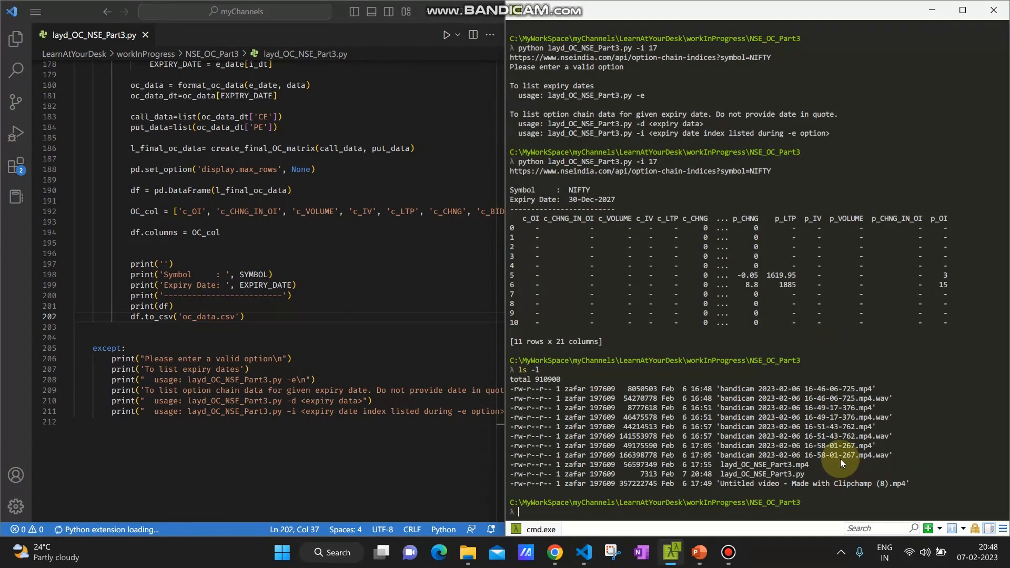
- List CSV files with ls -l *.csv and rerun the script with -i 17 to produce oc_data.csv
type("ls -l *.csv")
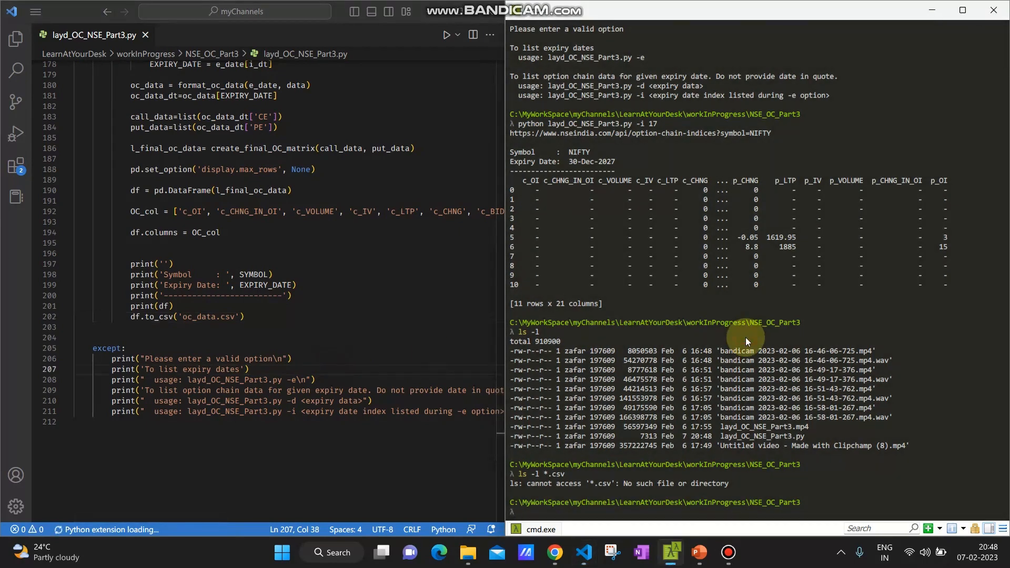
type("python layd_OC_NSE_Part3.py -i 17")
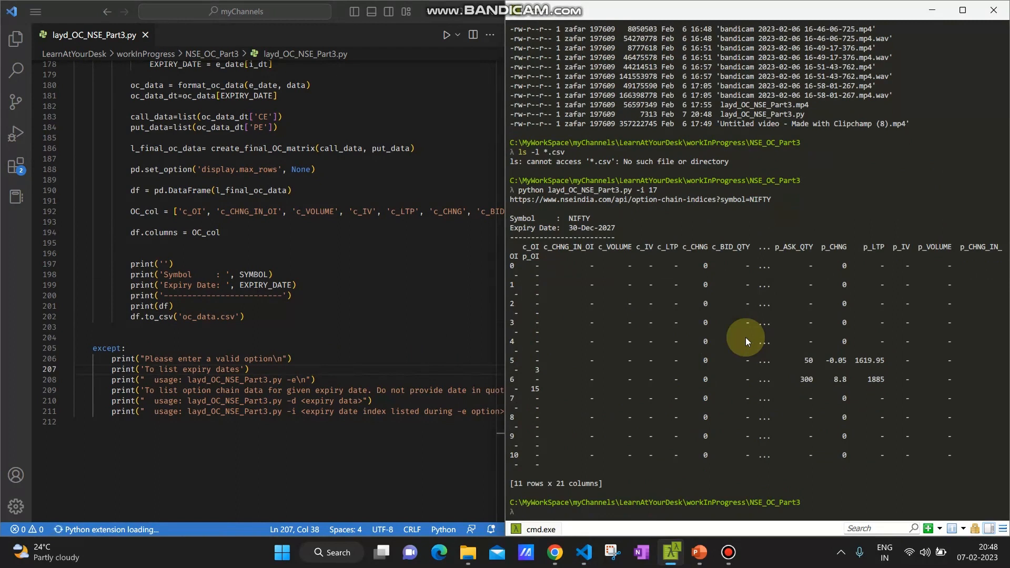
type("python layd_OC_NSE_Part3.py -i 17")
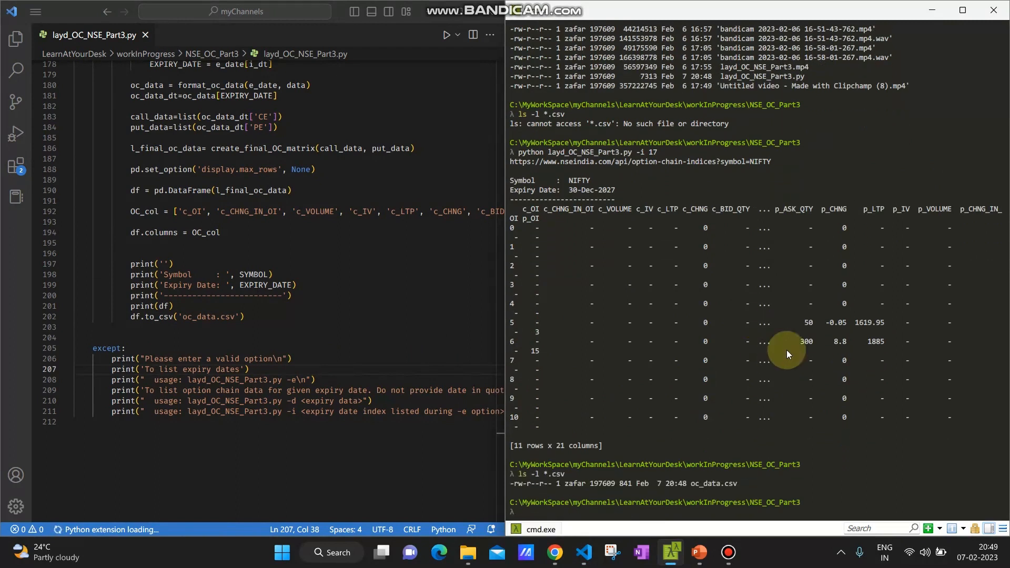
mouse_move(666, 512)
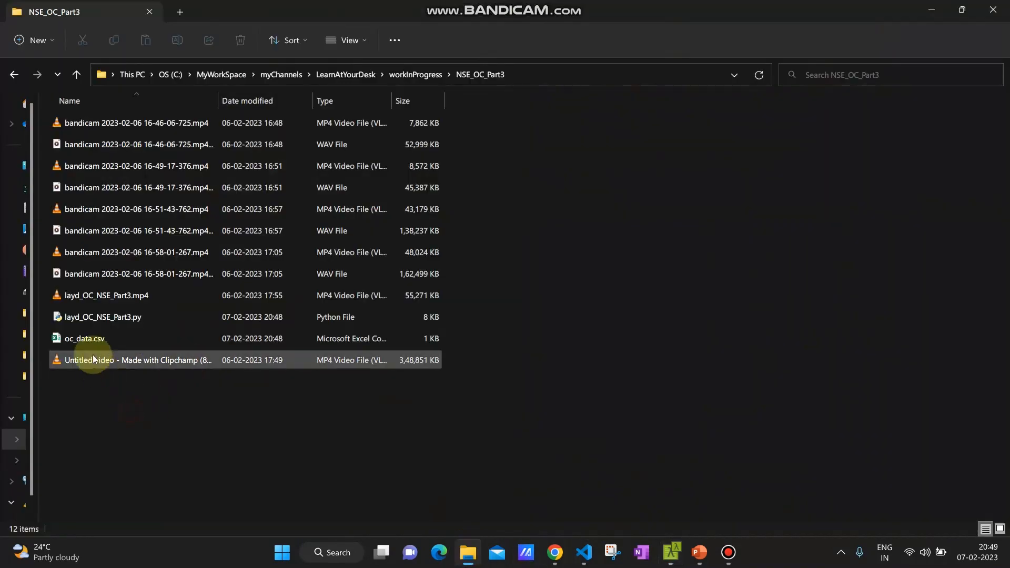
- Open oc_data.csv from the NSE_OC_Part3 folder in Excel
double_click(84, 338)
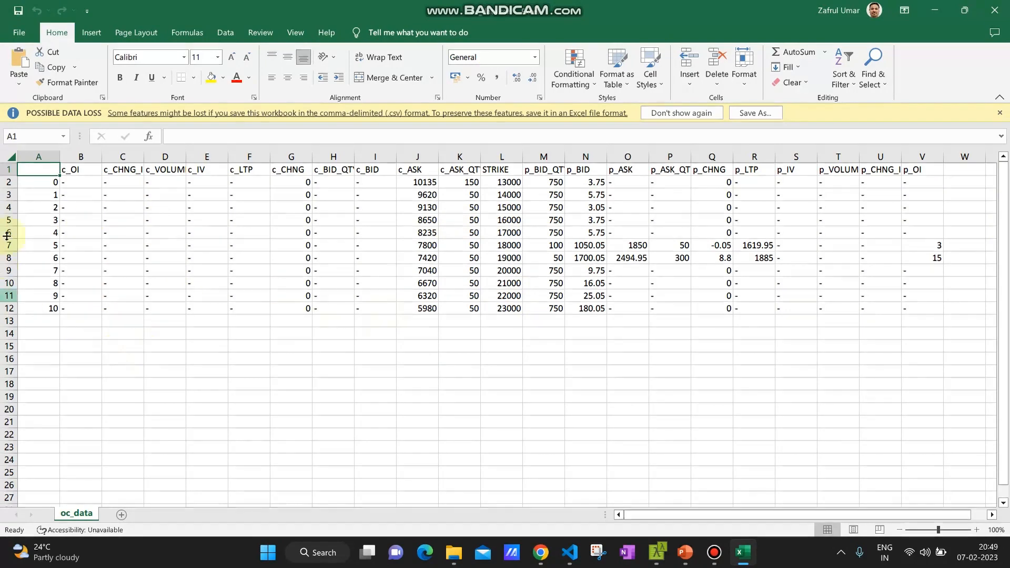
mouse_move(175, 282)
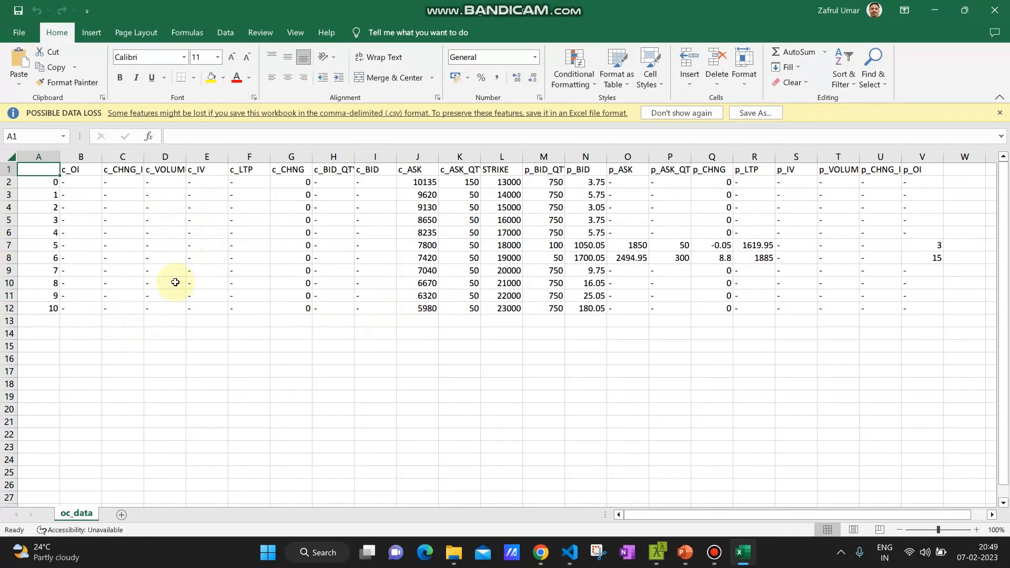
mouse_move(119, 280)
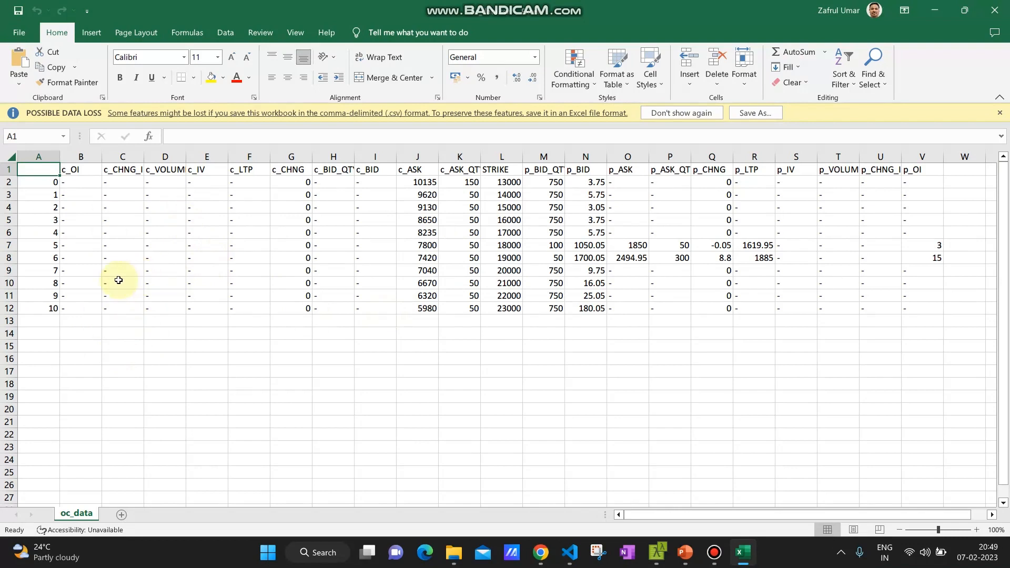
mouse_move(142, 332)
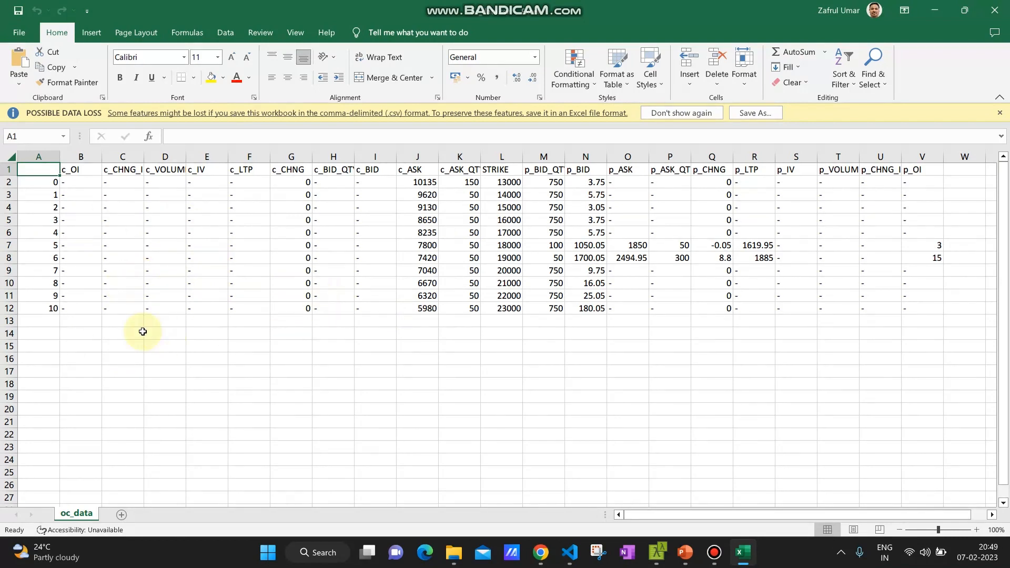
mouse_move(453, 355)
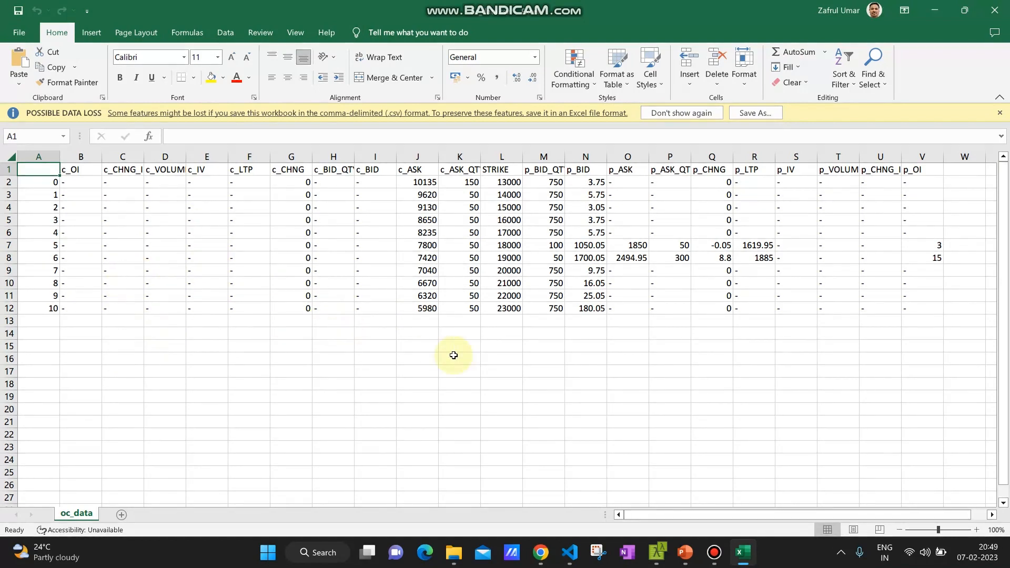
mouse_move(733, 326)
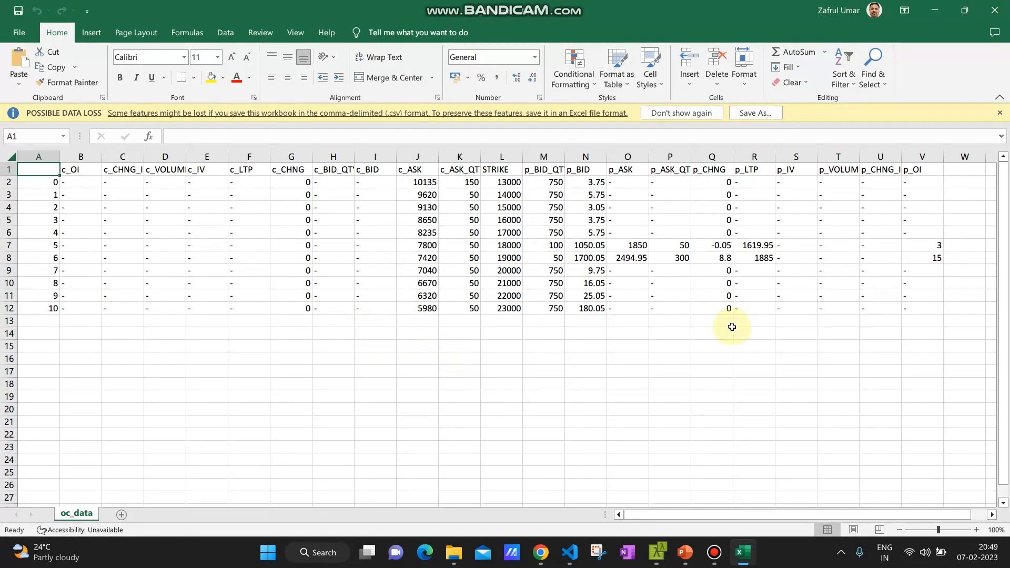
mouse_move(548, 347)
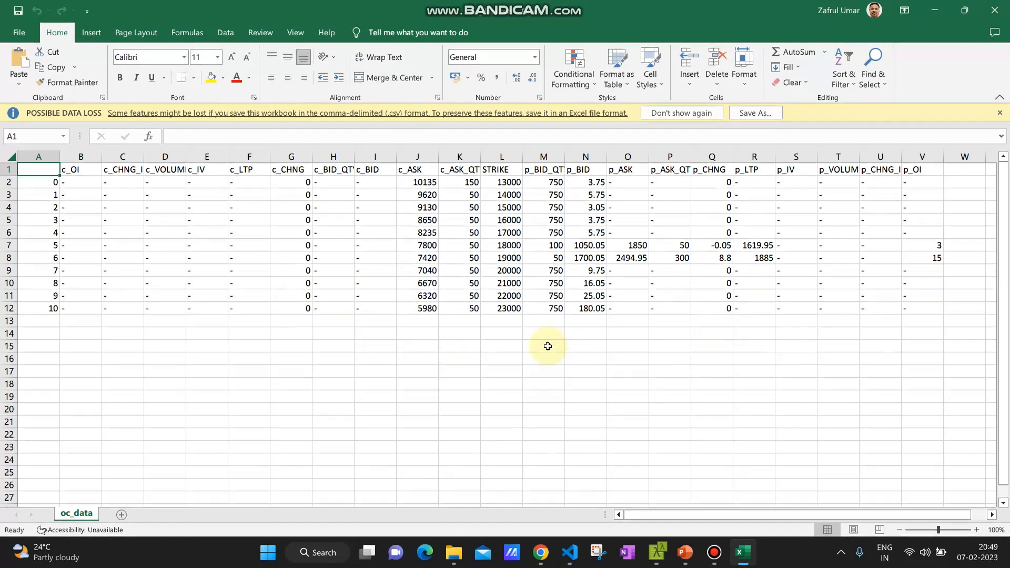
mouse_move(480, 344)
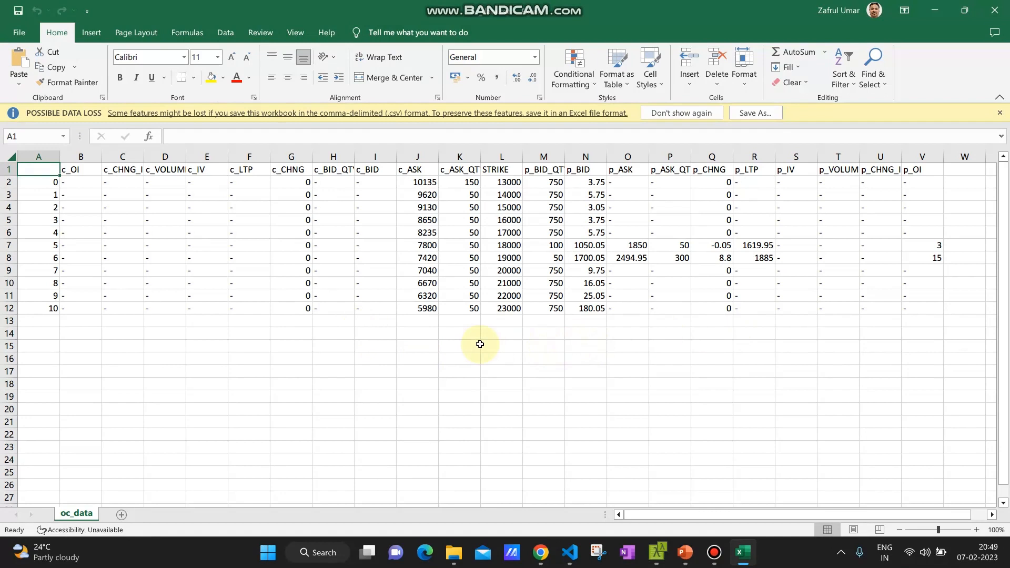